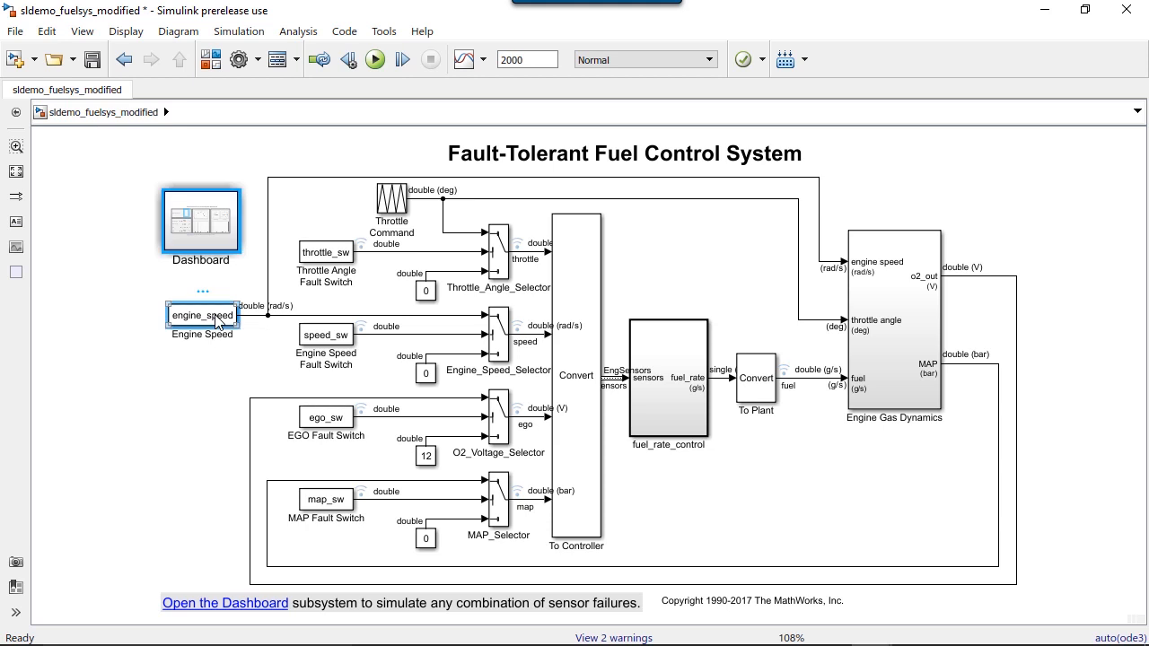
Inspect the Engine Speed block and the To Controller subsystem, then return to the top-level model
double_click(201, 316)
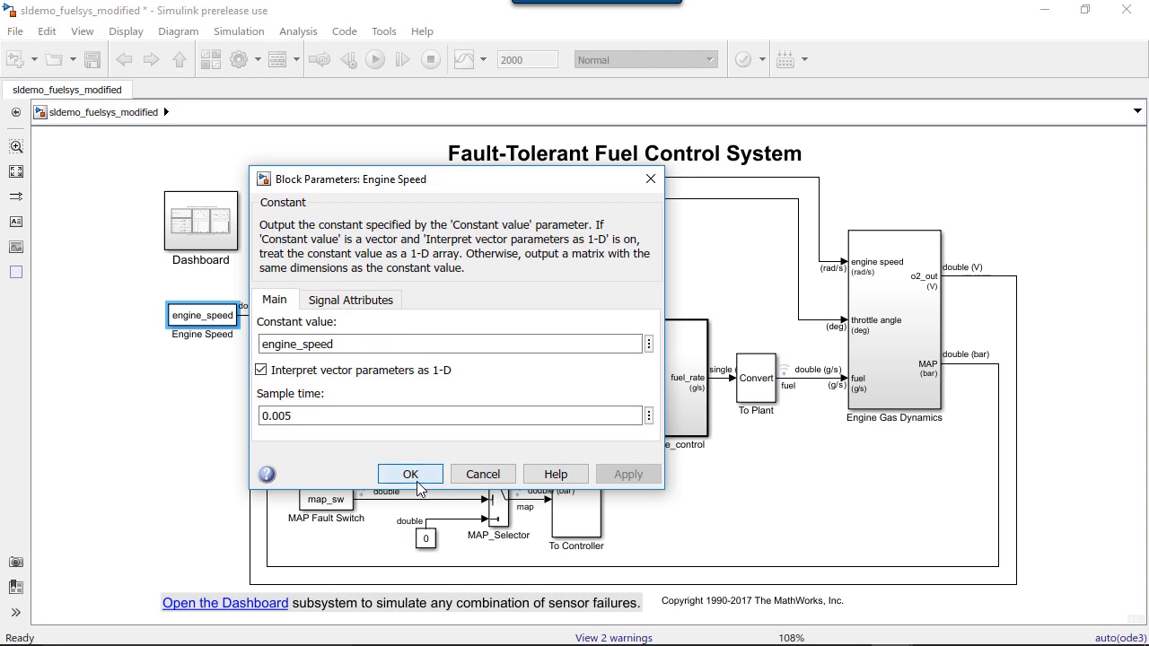
click(409, 474)
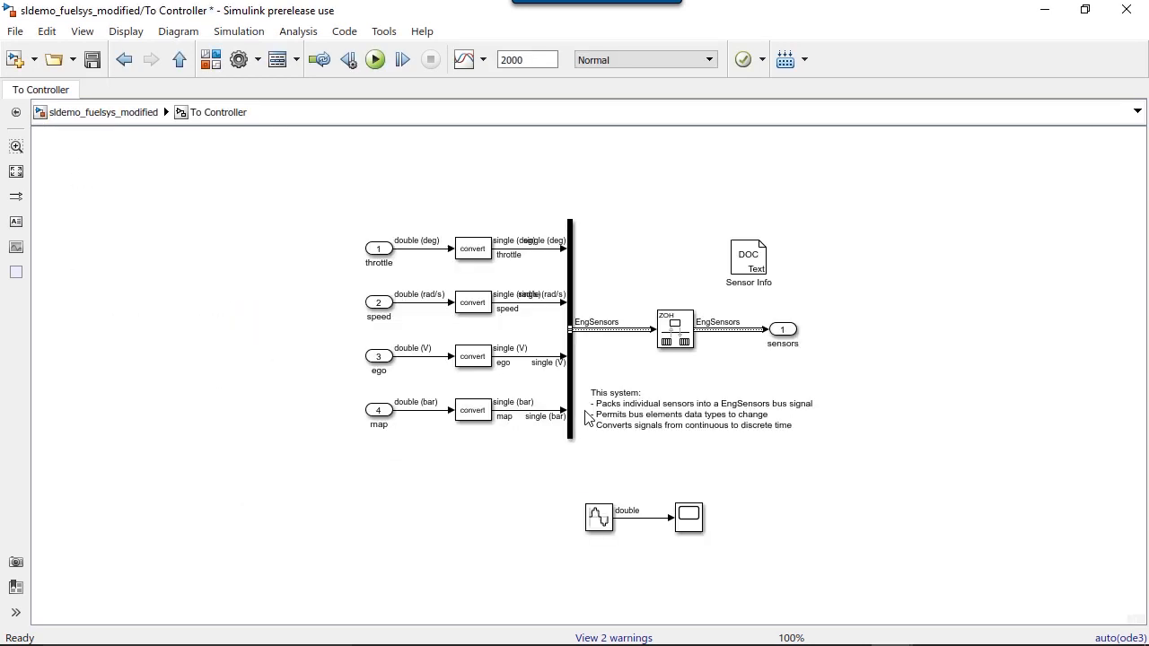
double_click(377, 303)
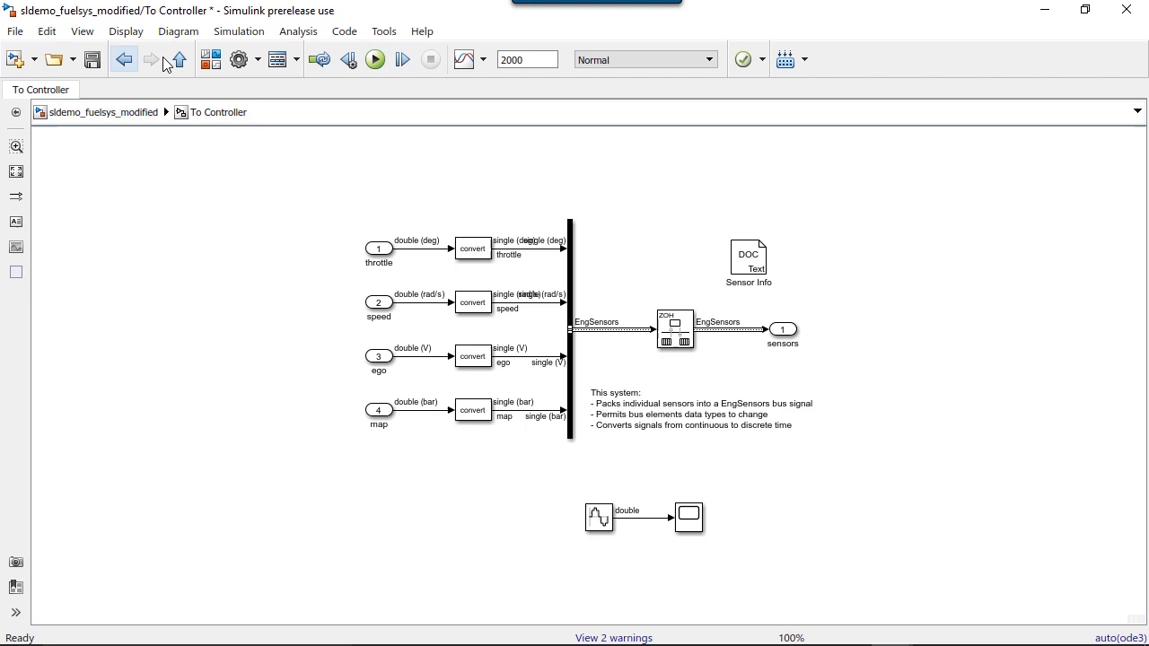
click(178, 59)
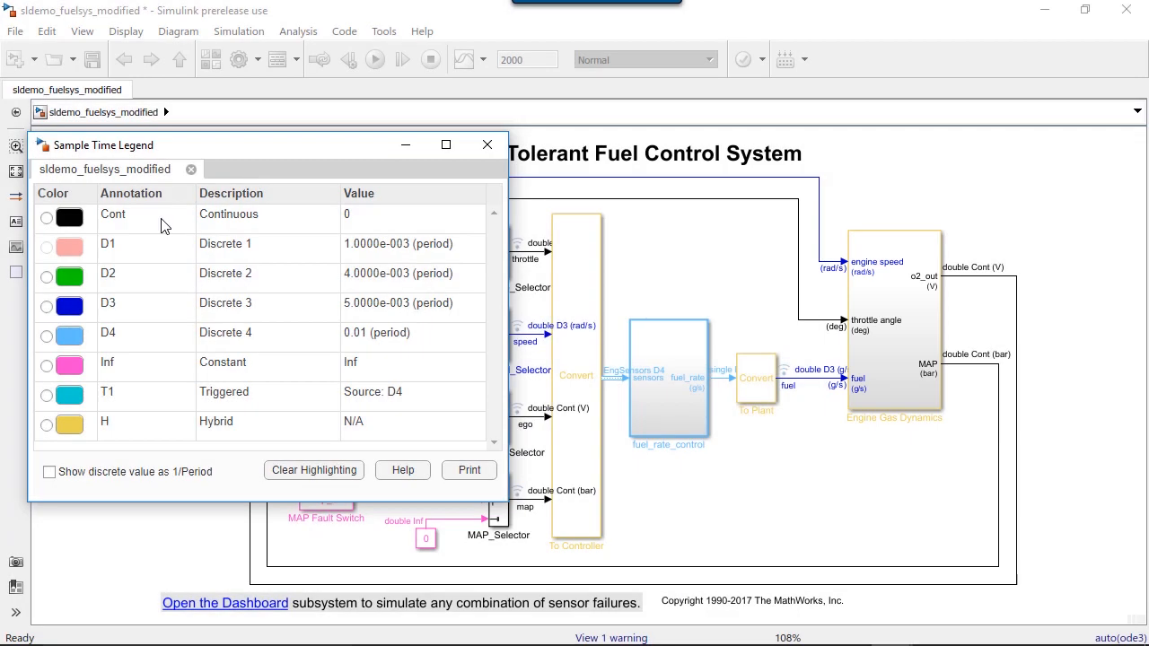
Highlight the continuous-rate blocks, clear it, then highlight the D2 and D3 (5 ms) rate blocks
click(46, 218)
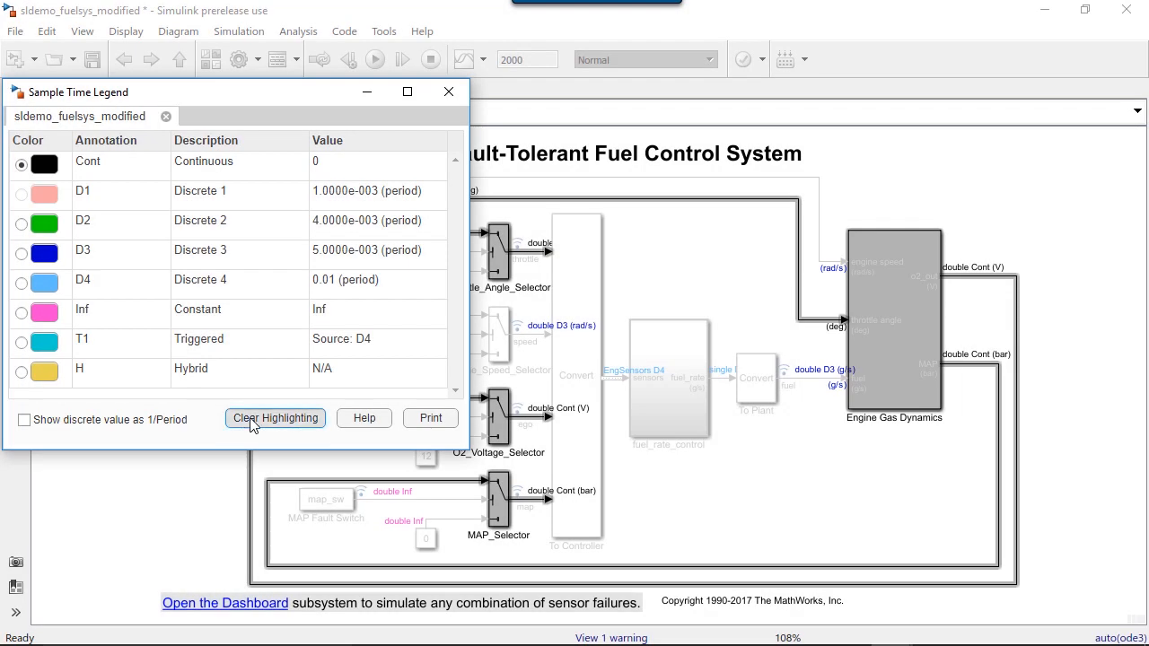
click(274, 416)
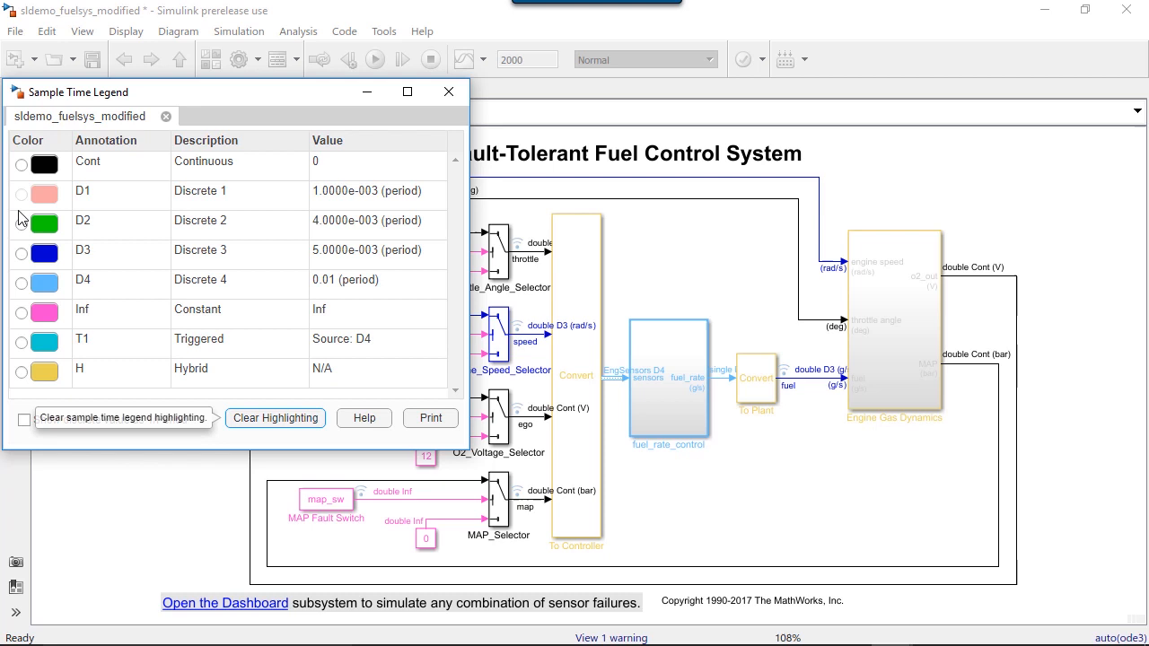
click(22, 224)
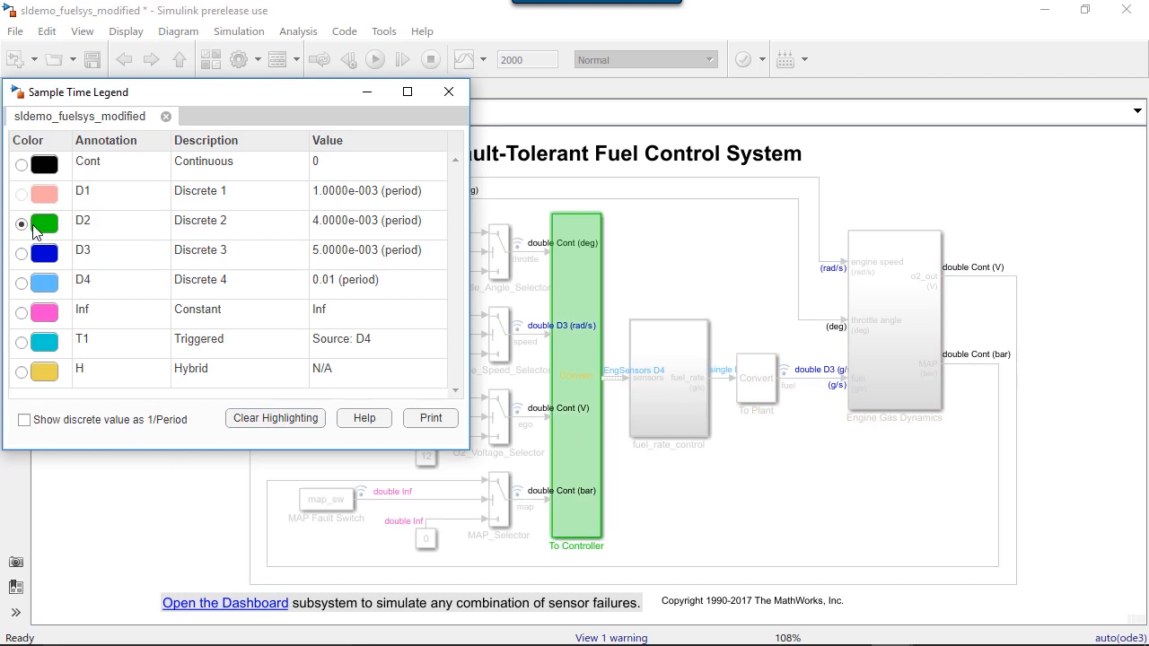
click(22, 251)
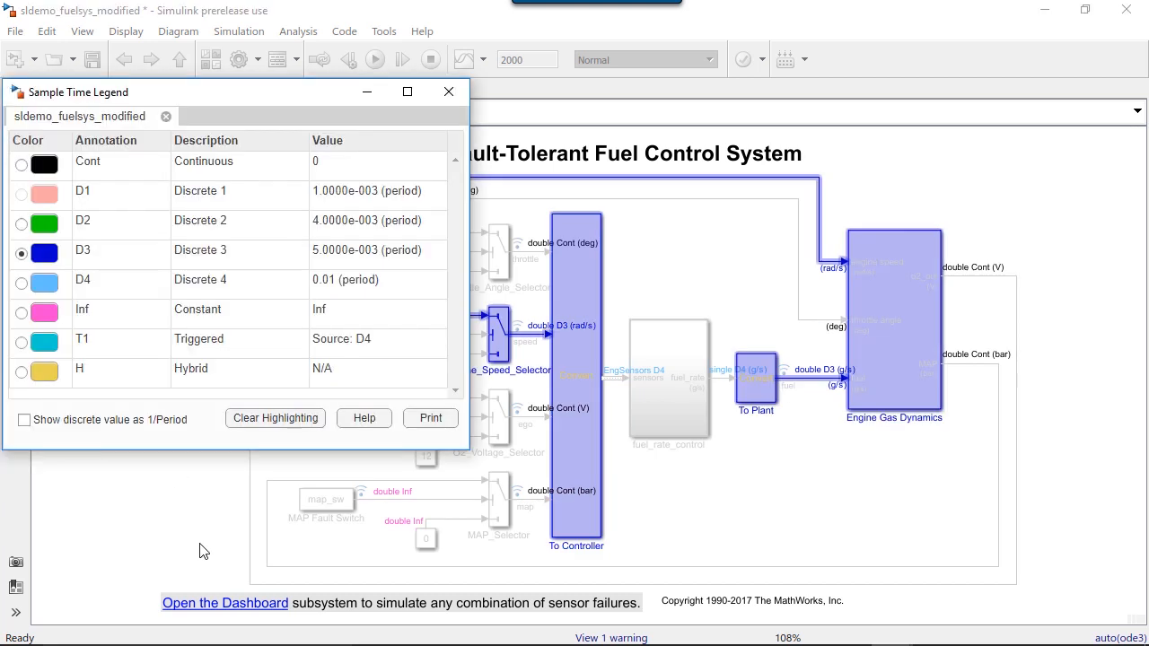
click(448, 92)
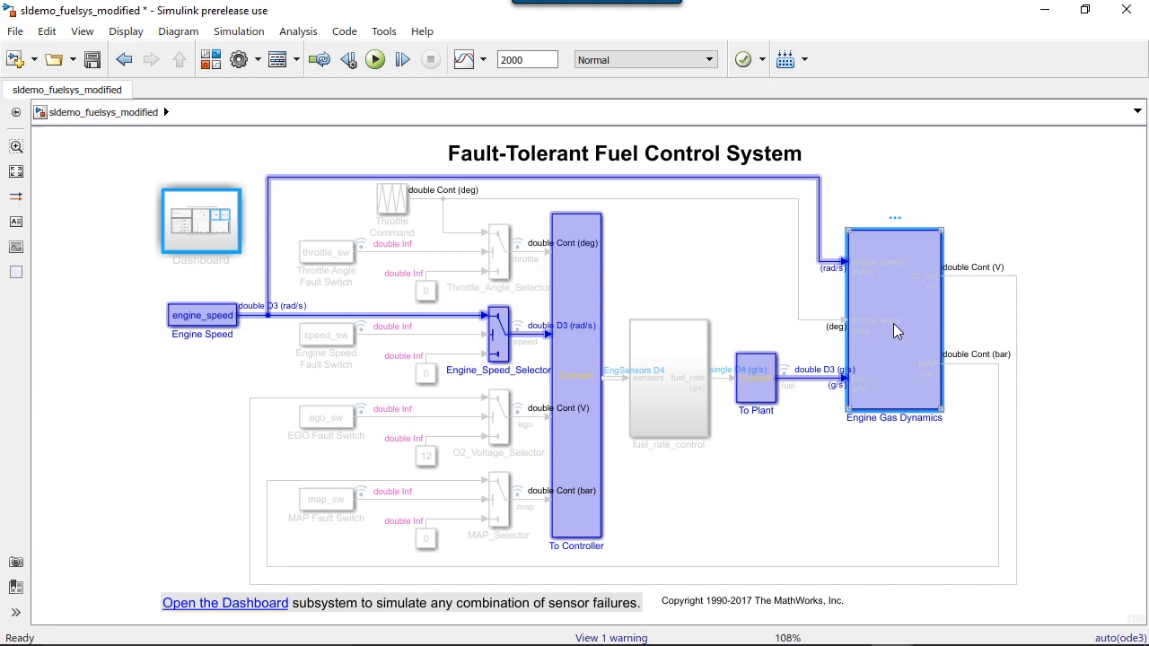
Trace the D3 rate inside the Engine Gas Dynamics subsystem and return to the top level
double_click(894, 323)
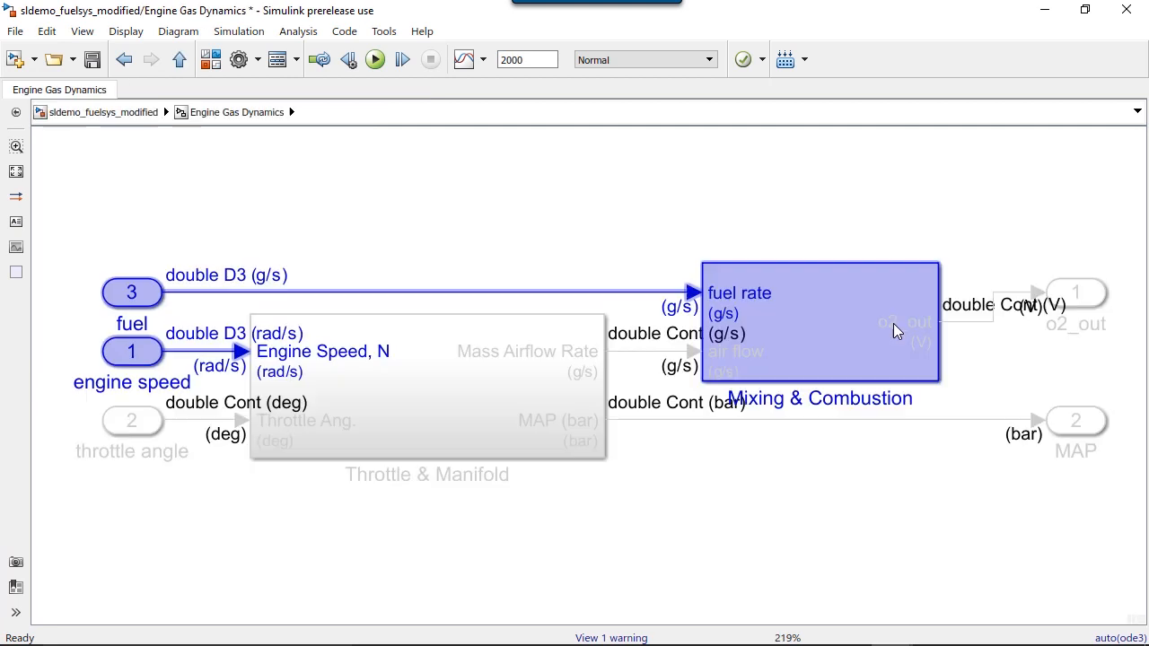
double_click(818, 323)
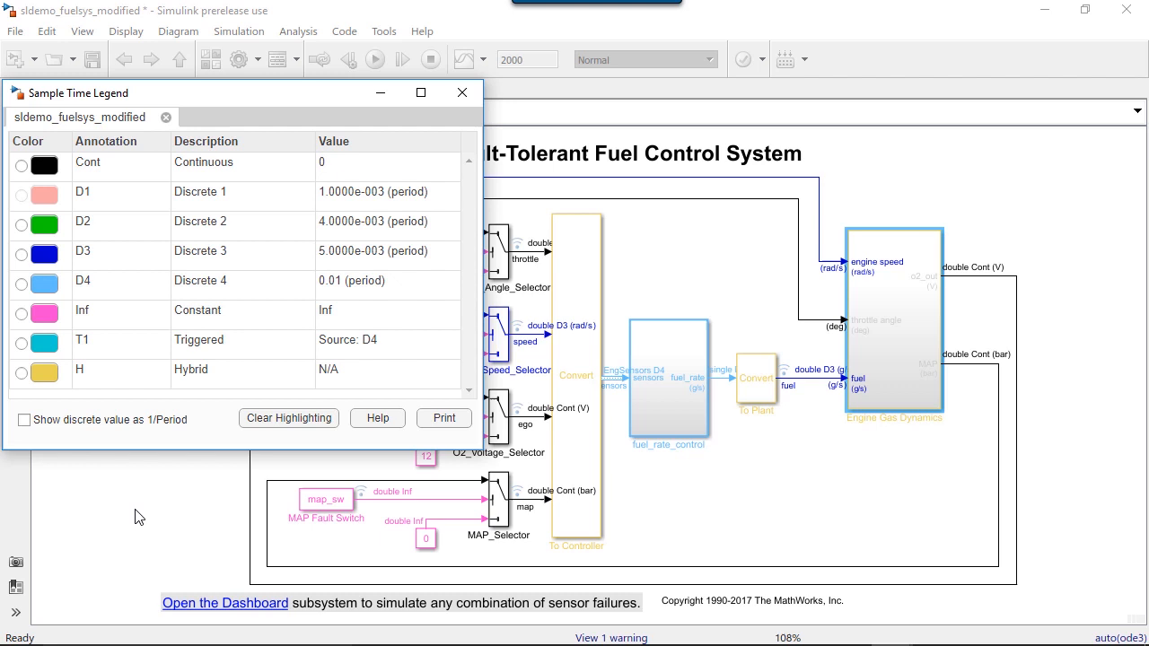
Highlight the D2 rate blocks, then the triggered-rate (T1) fuel_rate_control subsystem
click(22, 222)
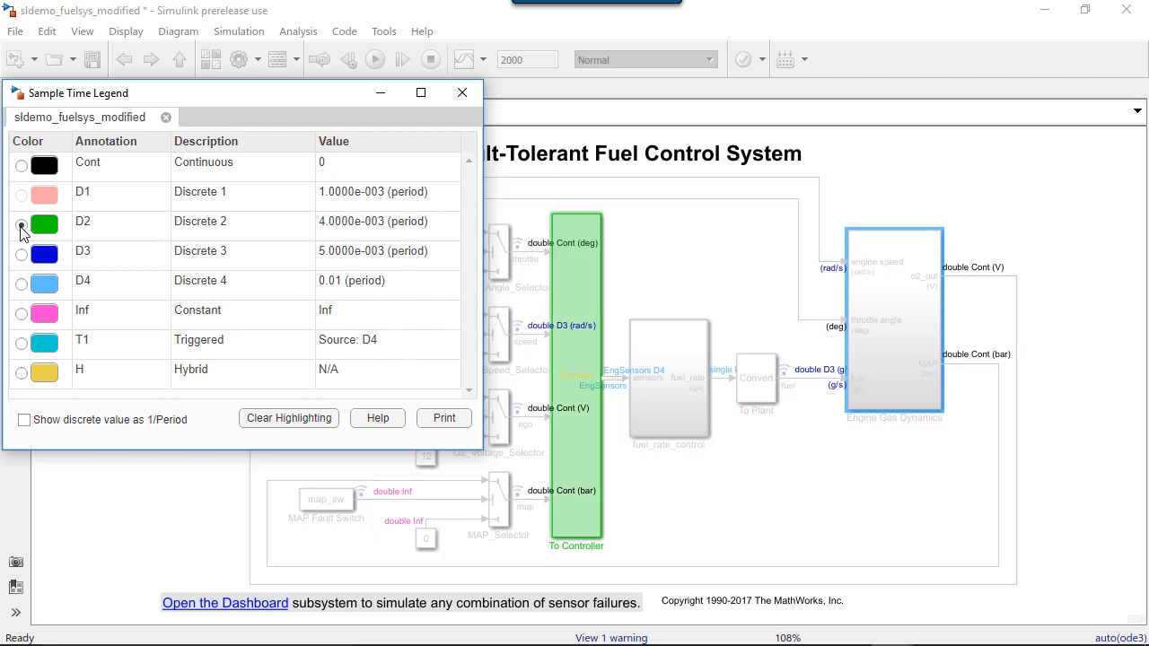
click(22, 341)
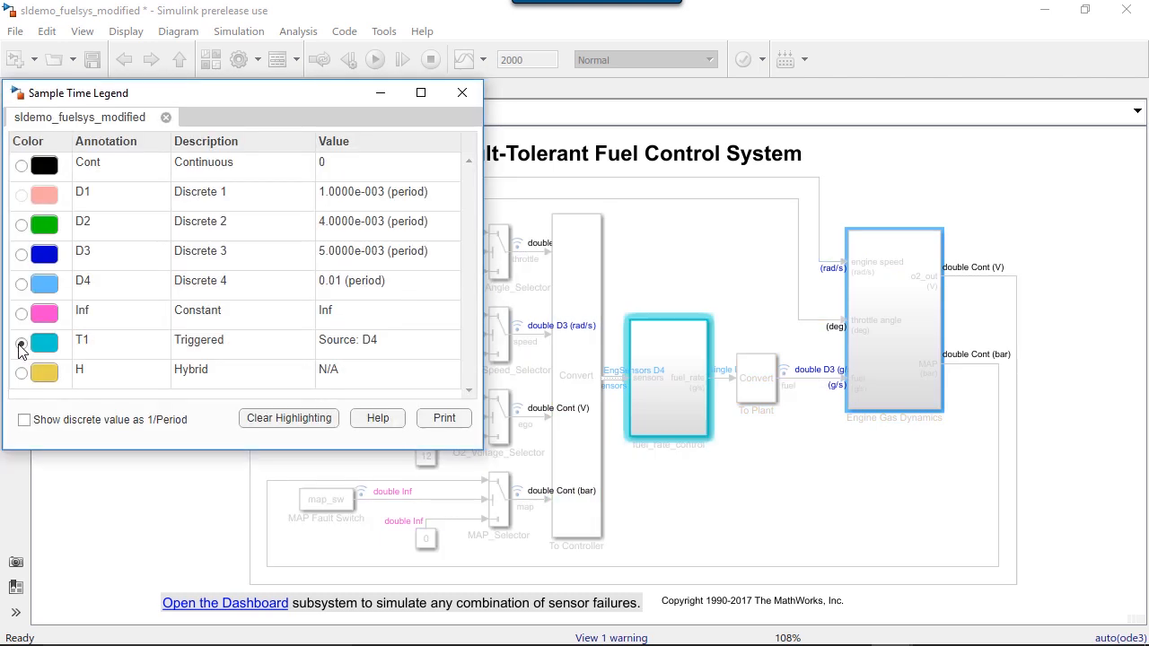